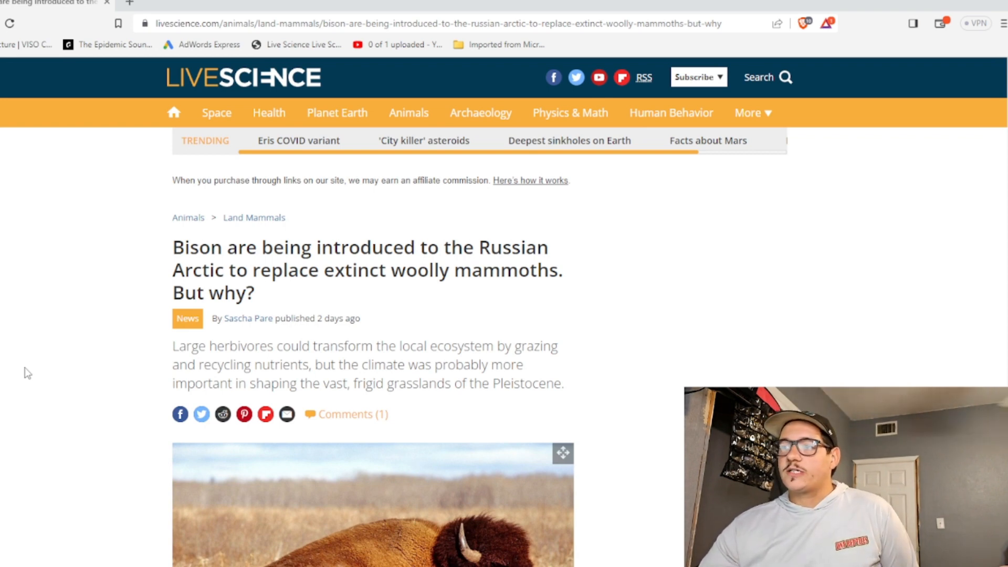
pyautogui.moveTo(27, 378)
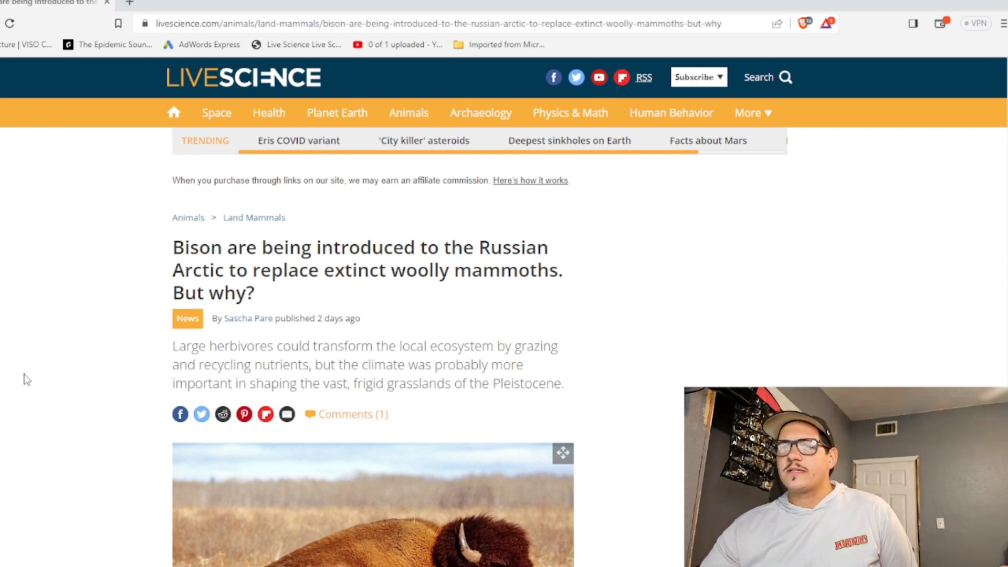
pyautogui.scroll(-3)
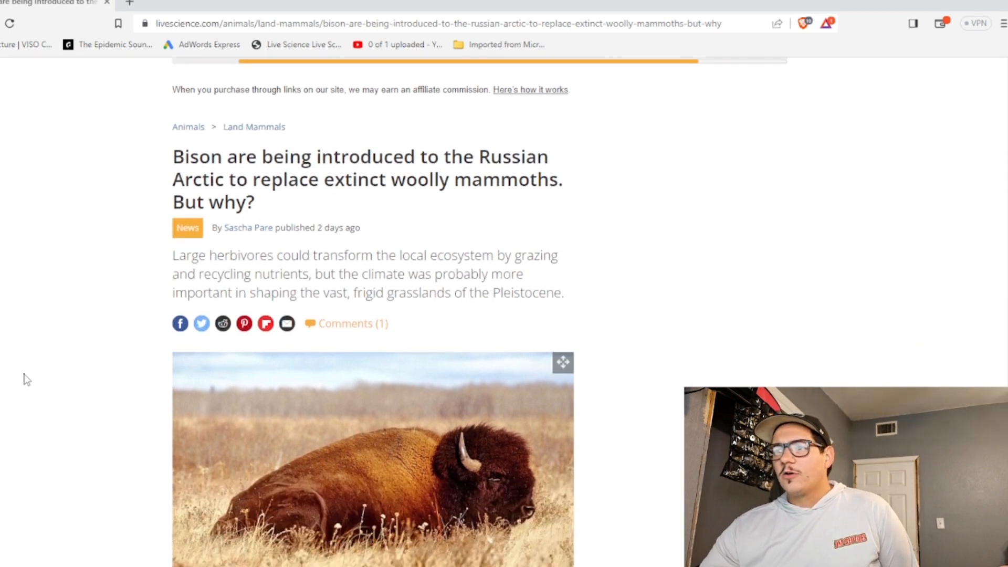
pyautogui.scroll(-3)
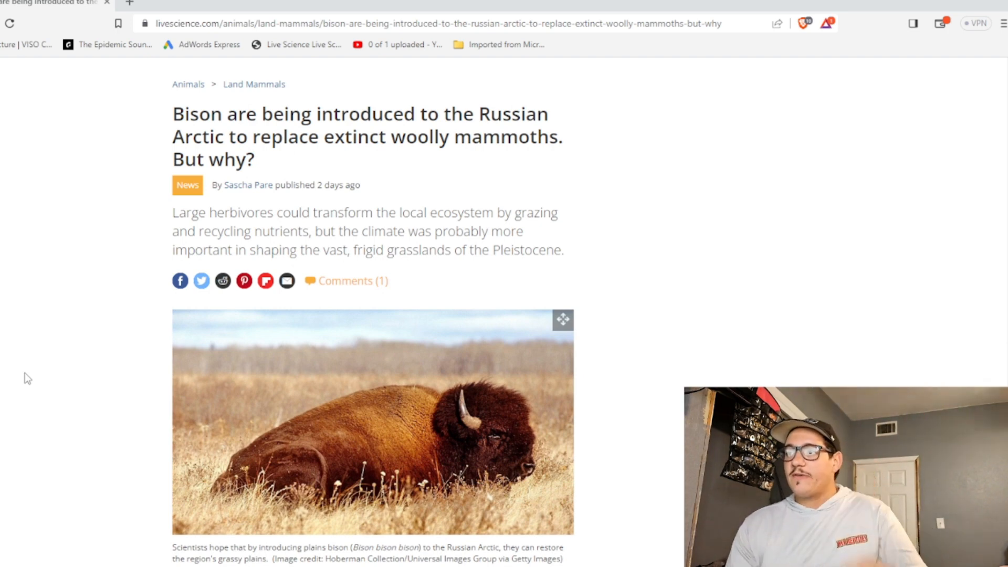
pyautogui.scroll(-3)
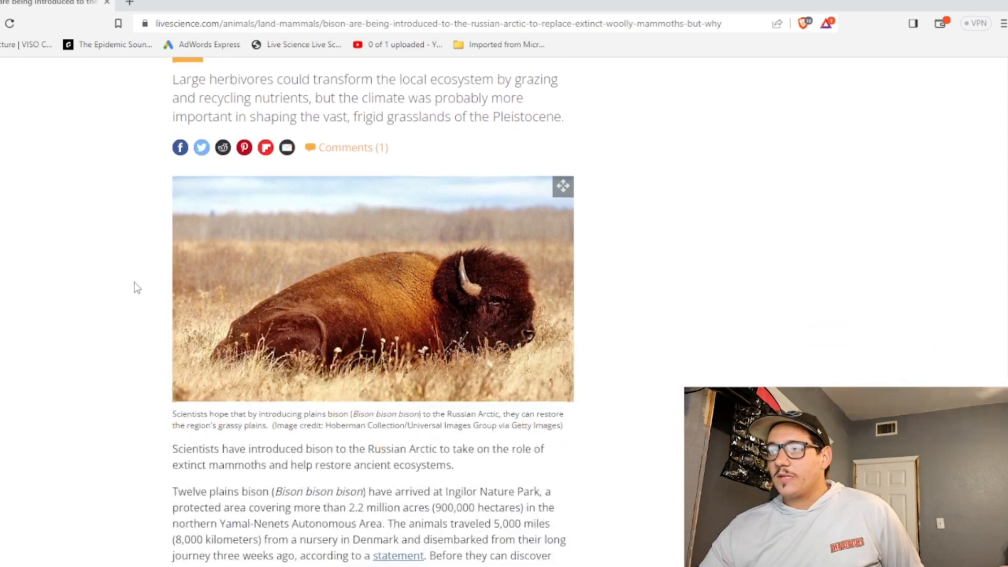
pyautogui.scroll(-3)
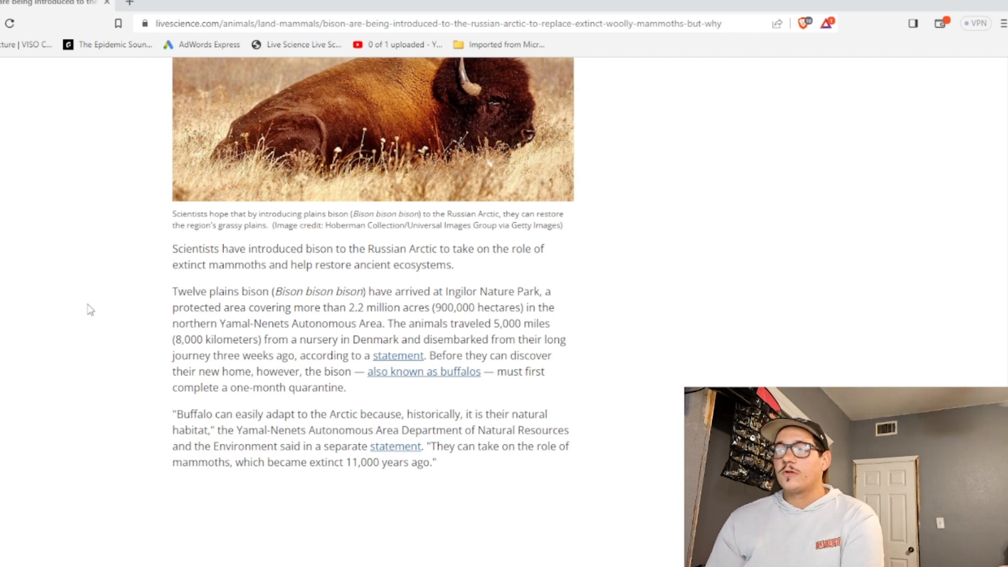
pyautogui.moveTo(131, 292)
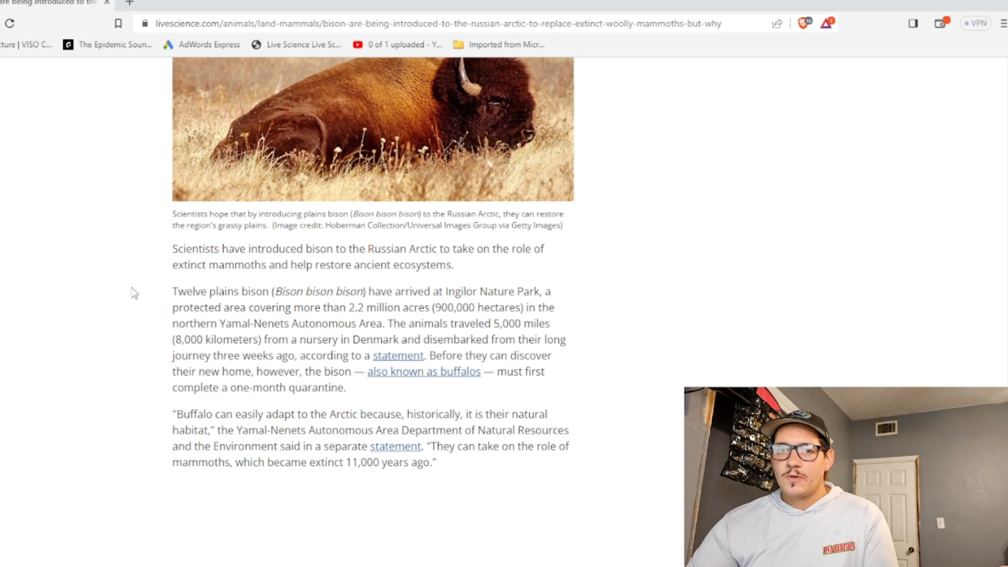
pyautogui.scroll(-3)
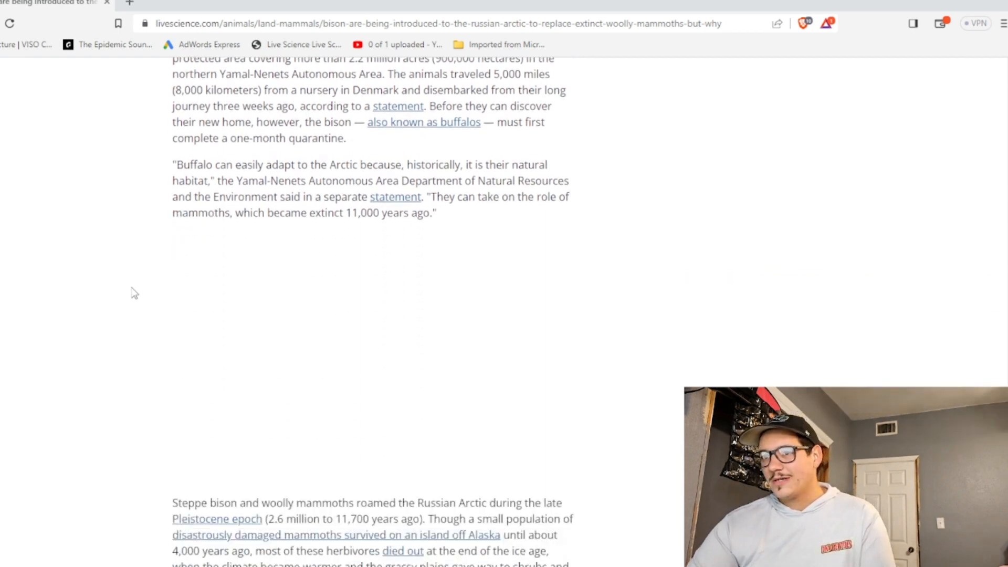
pyautogui.scroll(-3)
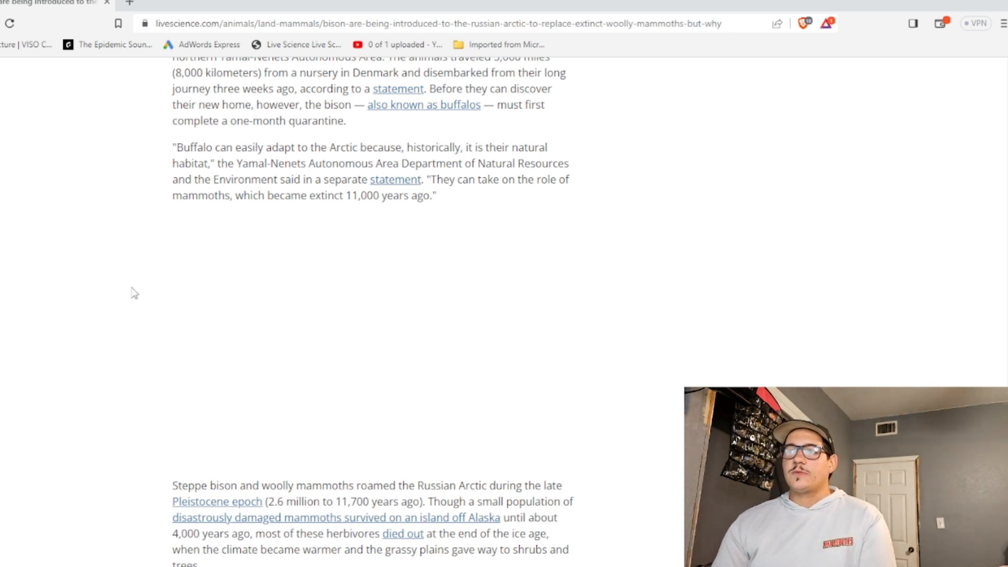
pyautogui.scroll(-3)
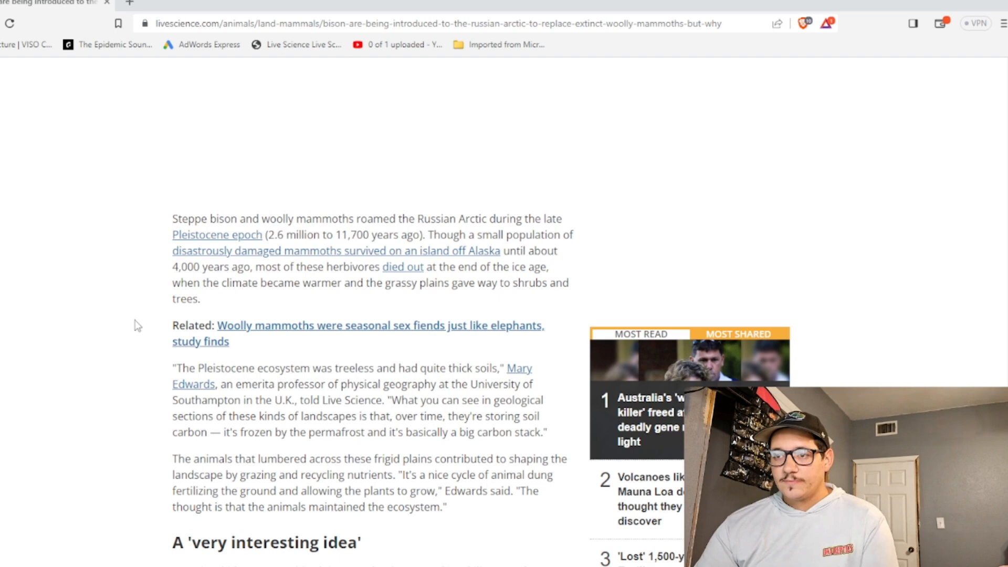
pyautogui.scroll(-3)
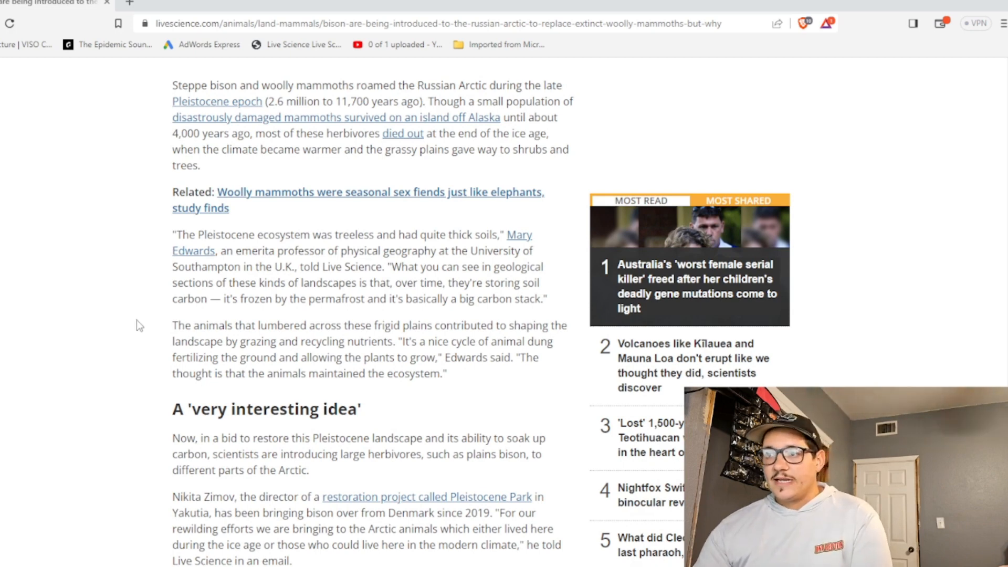
pyautogui.scroll(-3)
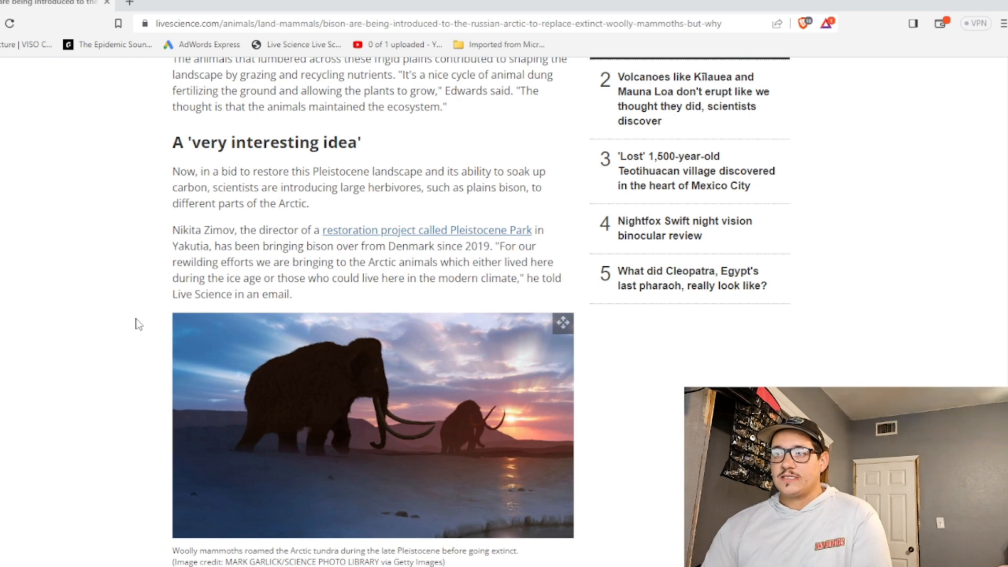
pyautogui.scroll(-3)
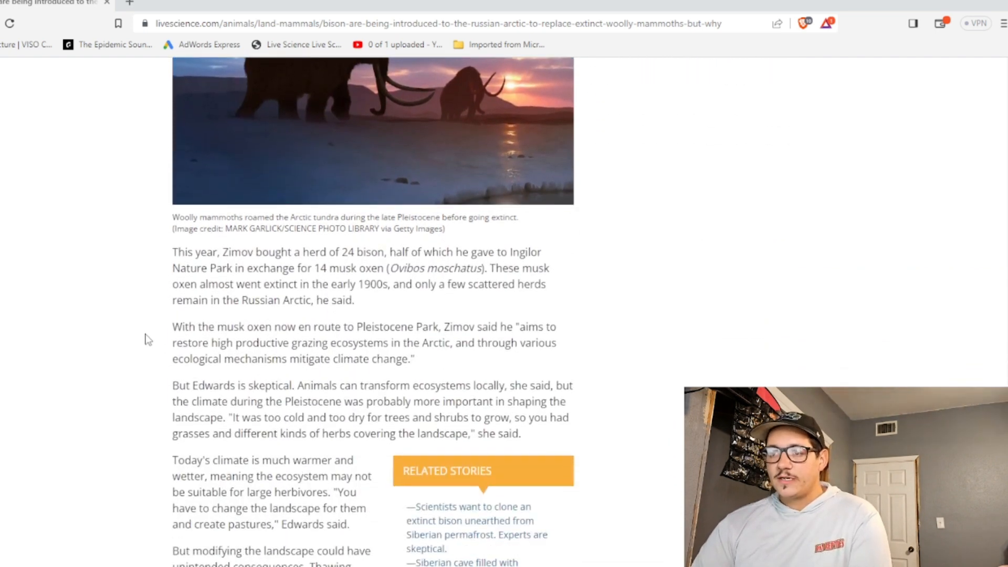
pyautogui.scroll(-3)
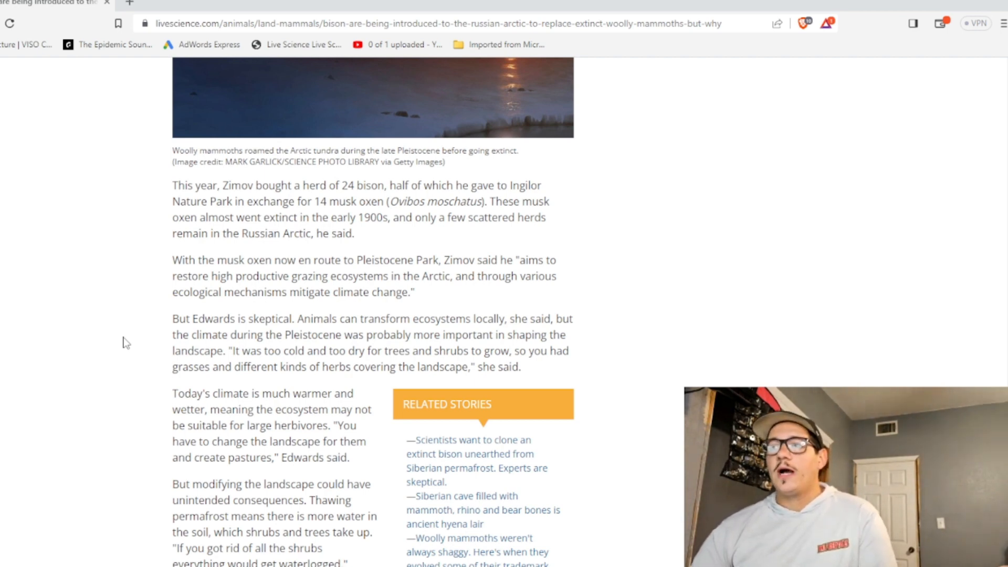
pyautogui.scroll(-3)
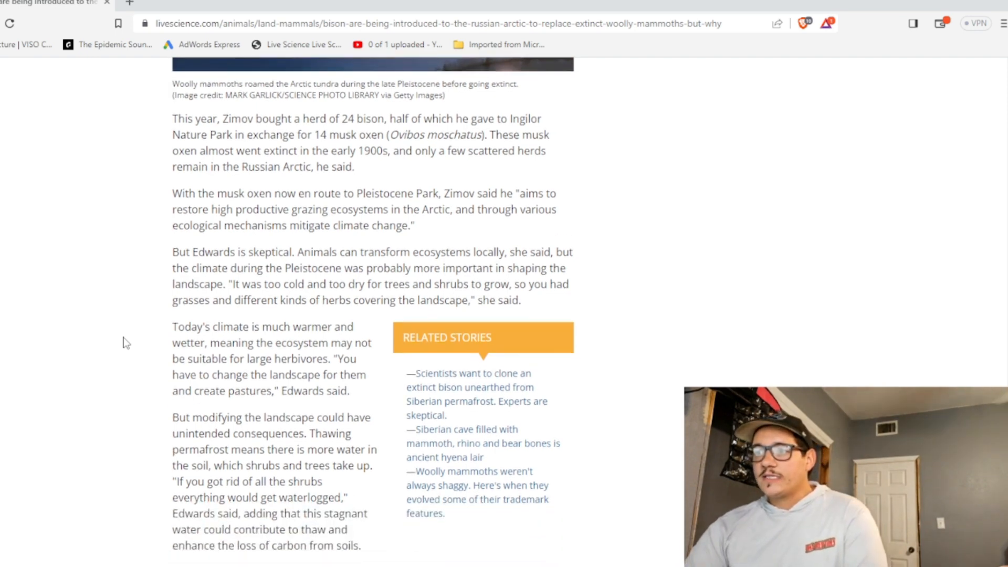
pyautogui.moveTo(132, 353)
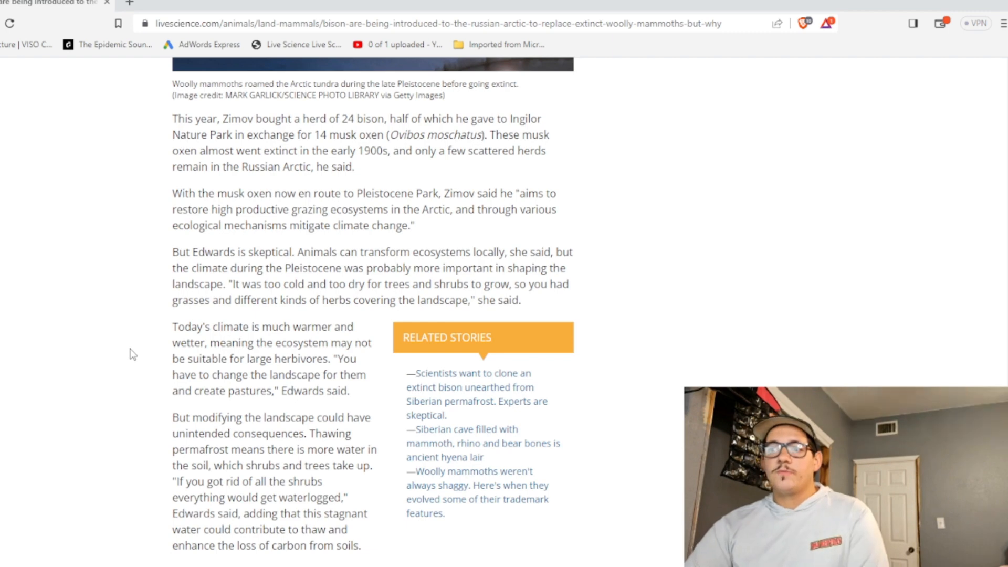
pyautogui.scroll(-3)
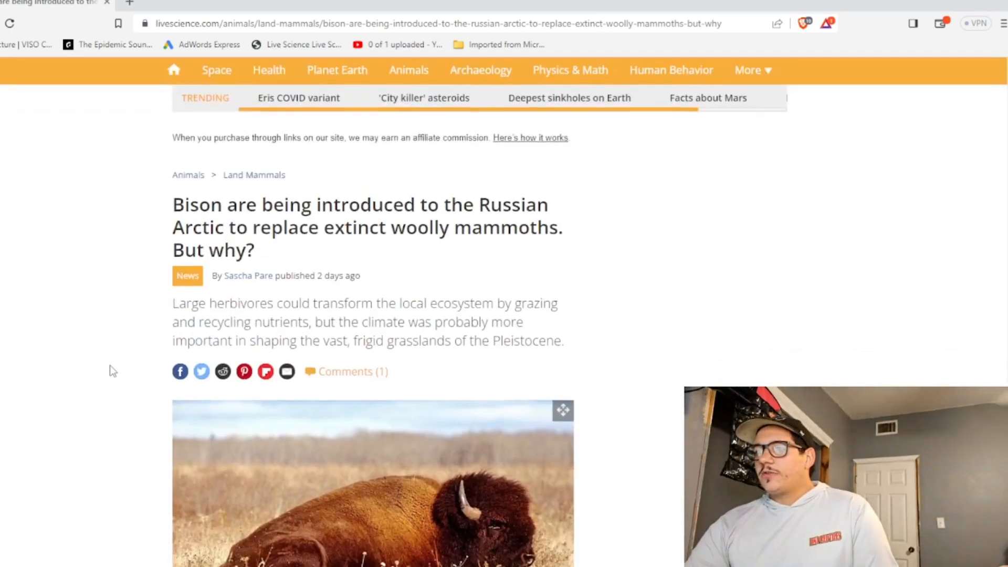
pyautogui.scroll(-3)
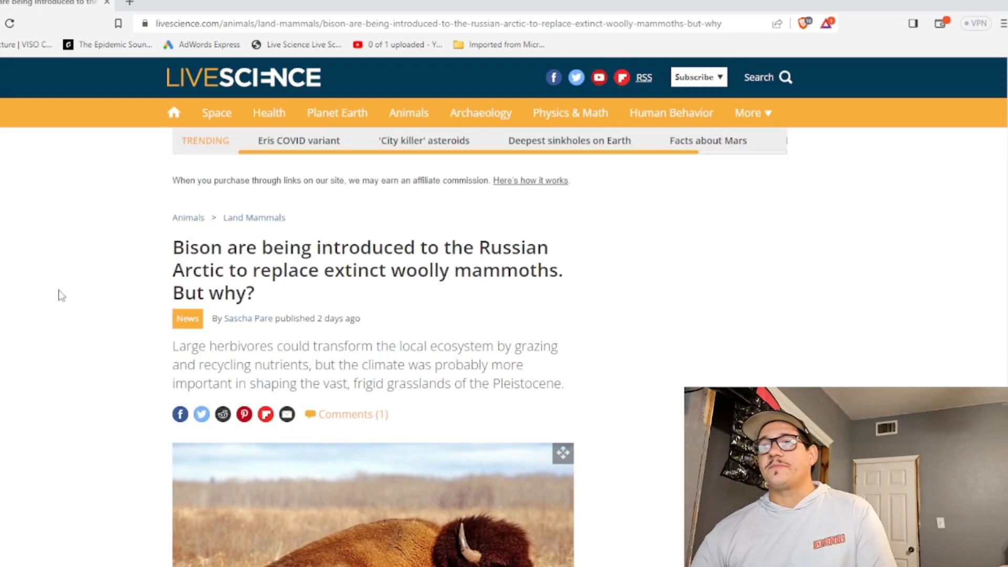
pyautogui.scroll(-3)
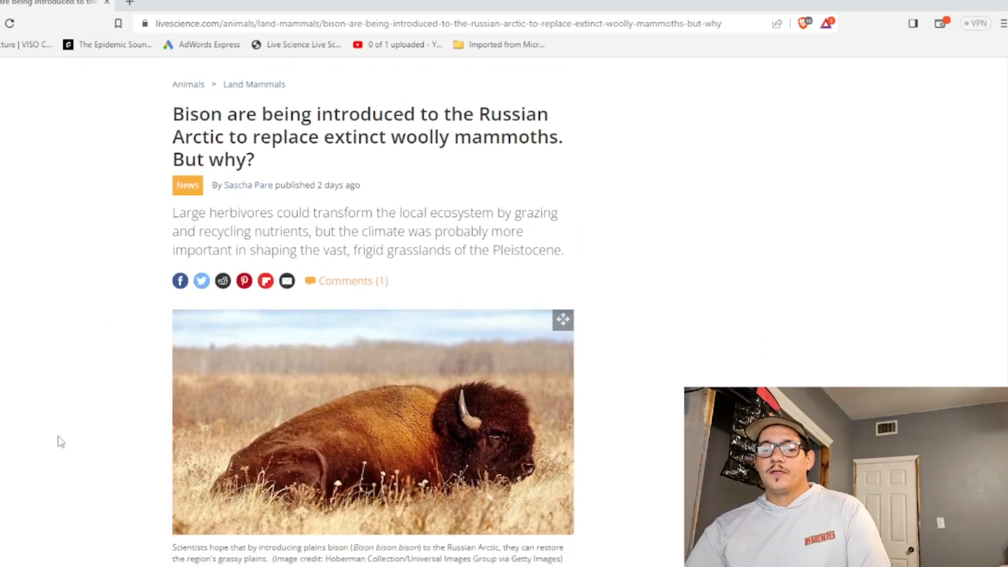